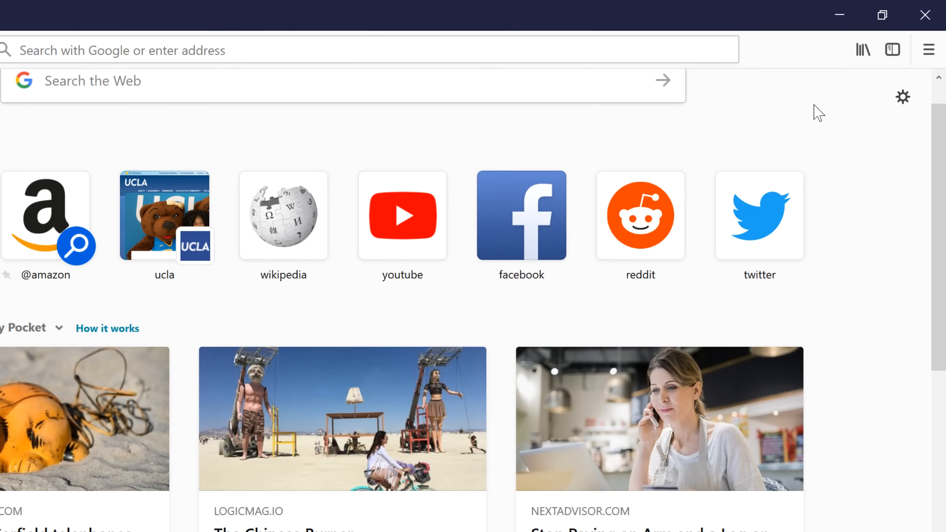
# - Open Firefox's Options page from the main menu, showing General settings
pyautogui.click(928, 50)
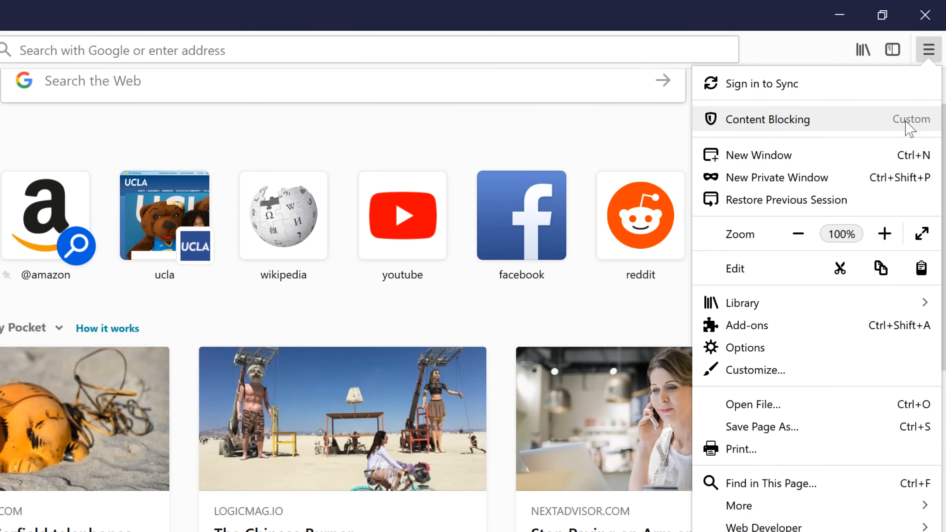
pyautogui.moveTo(820, 353)
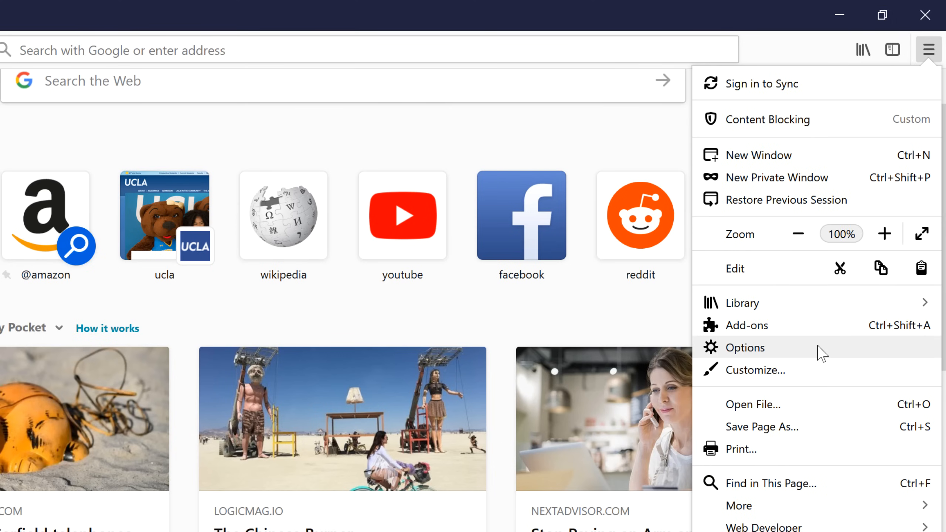
pyautogui.click(744, 346)
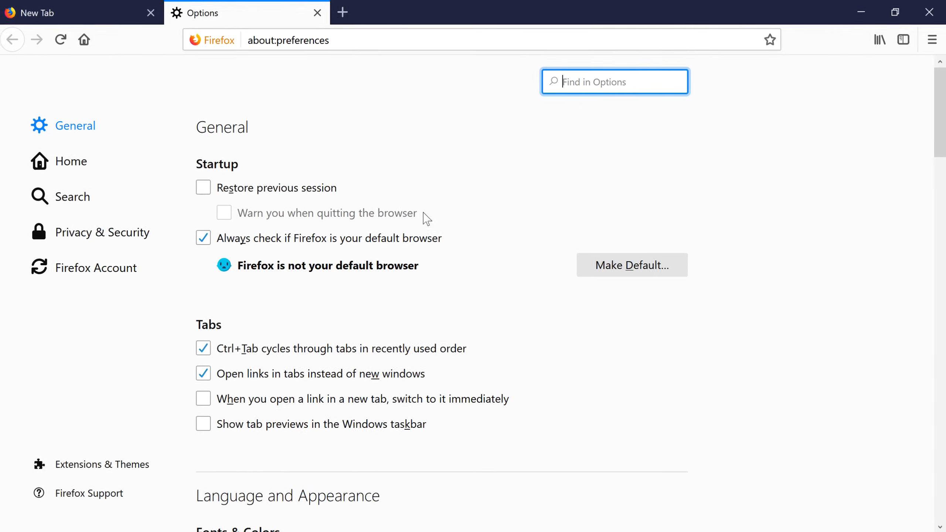
# - Set the homepage to the custom URL wikipedia.org and go Home to load it
pyautogui.click(72, 160)
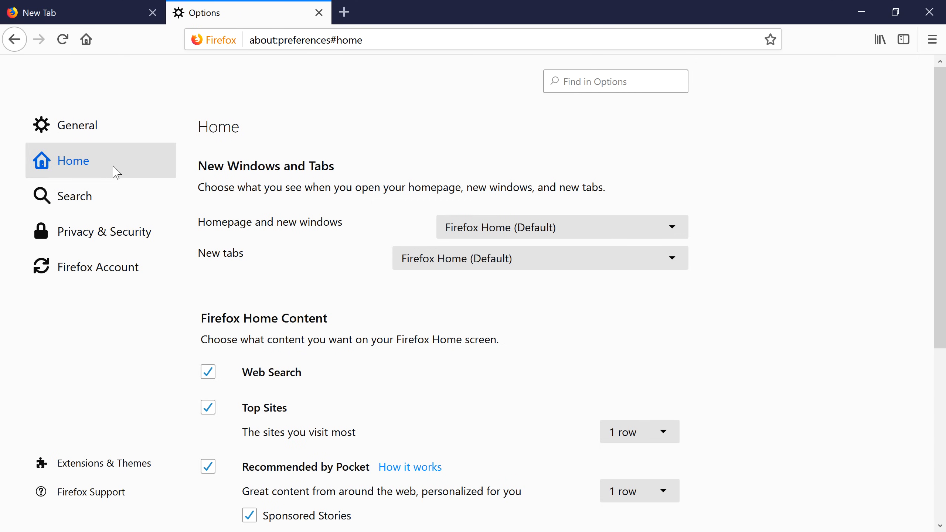
pyautogui.moveTo(211, 173)
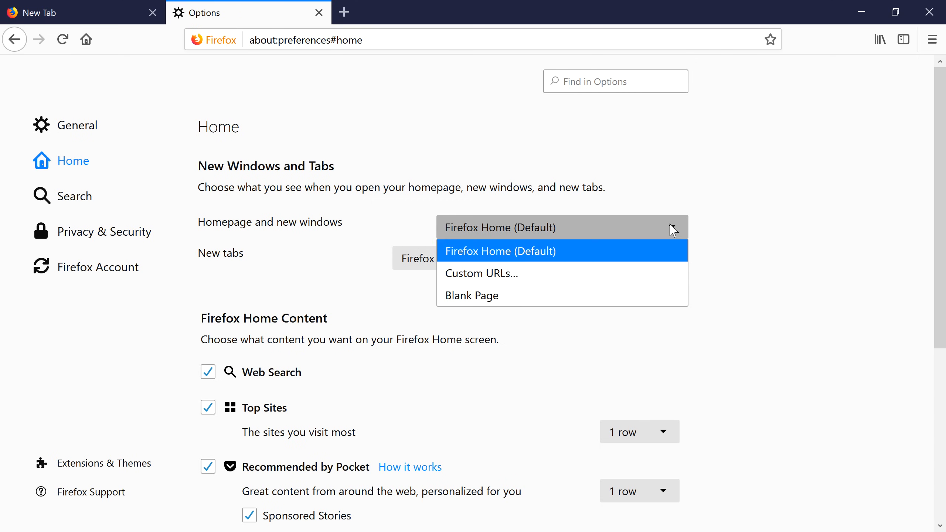
pyautogui.moveTo(636, 274)
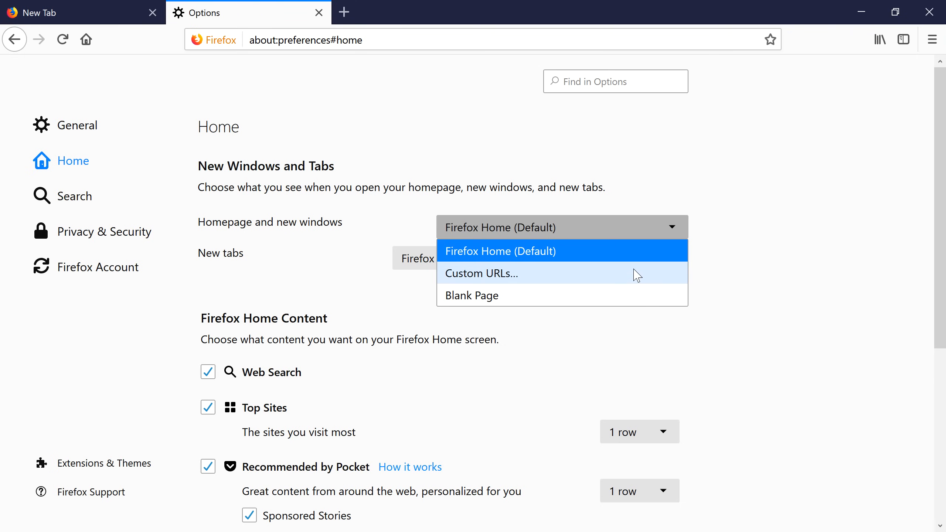
pyautogui.click(481, 274)
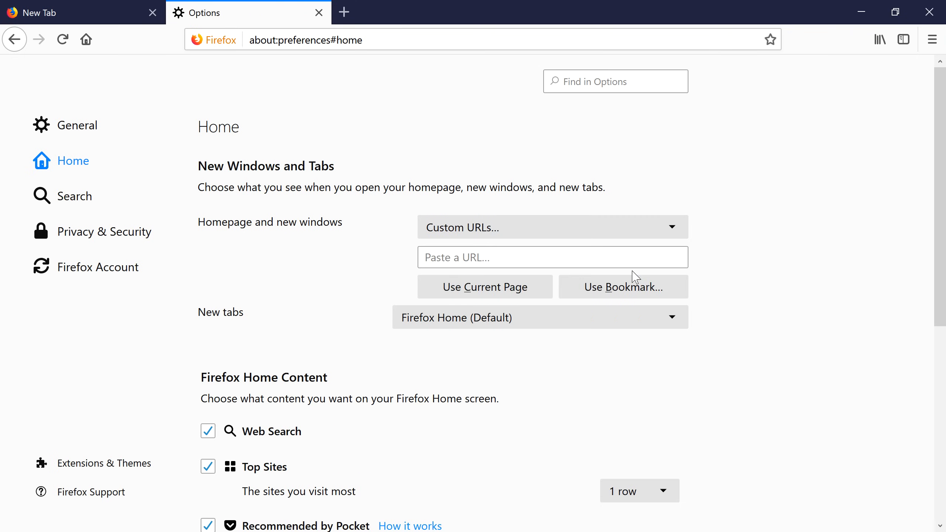
pyautogui.click(551, 257)
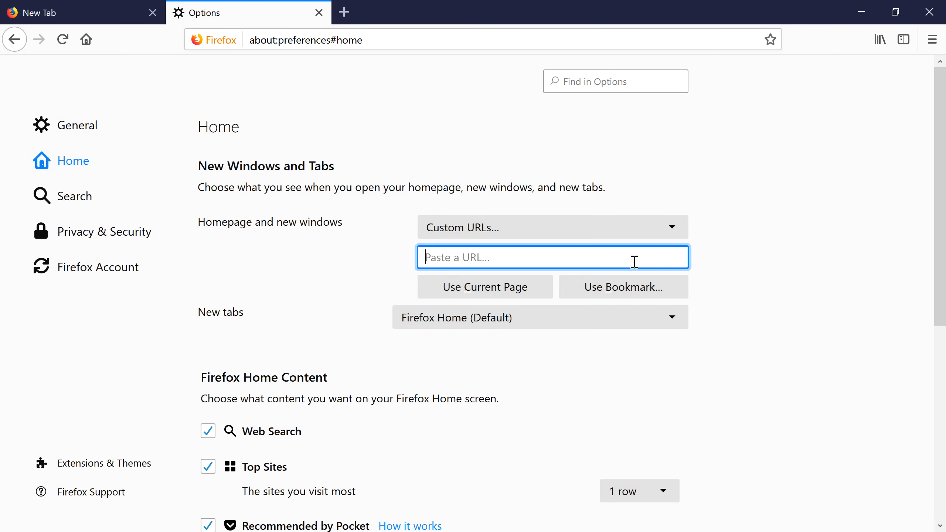
pyautogui.write('w')
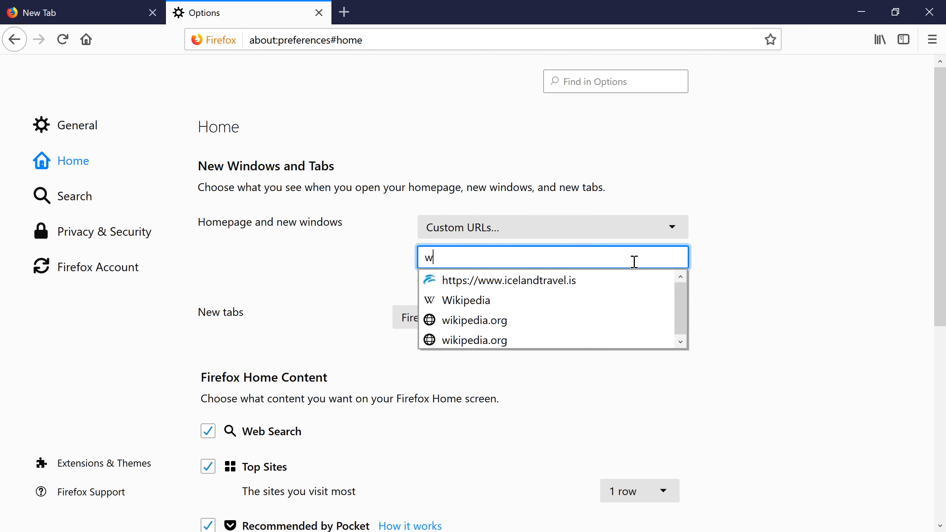
pyautogui.write('ikipedia.')
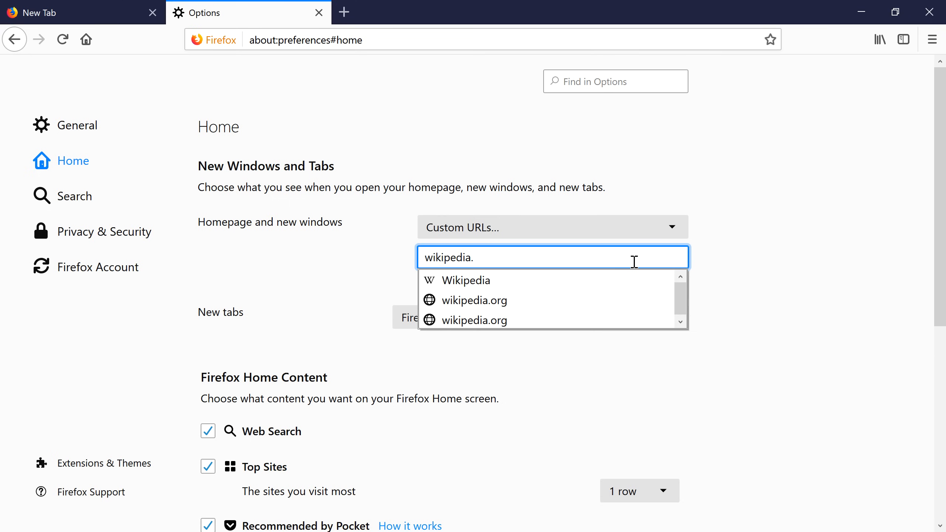
pyautogui.click(475, 300)
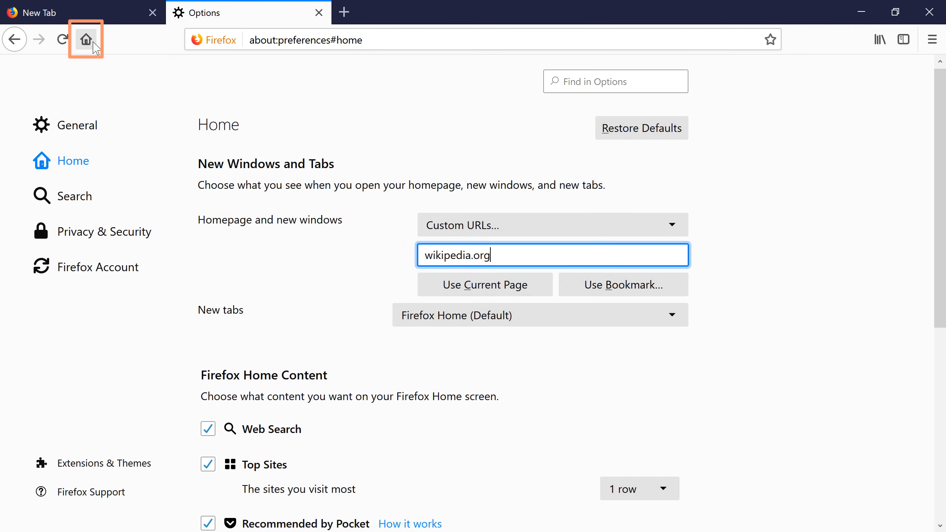
pyautogui.click(86, 39)
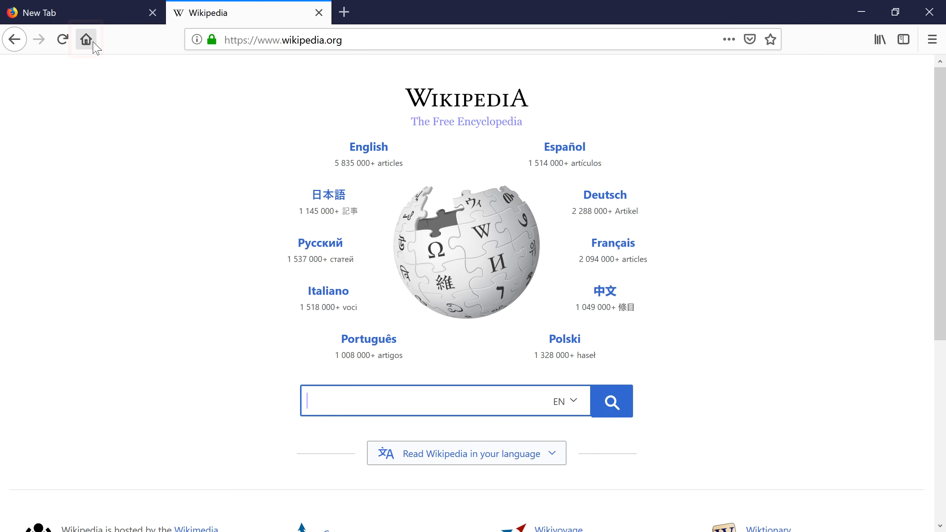
# - Open the browser's main menu over the Wikipedia page
pyautogui.click(86, 39)
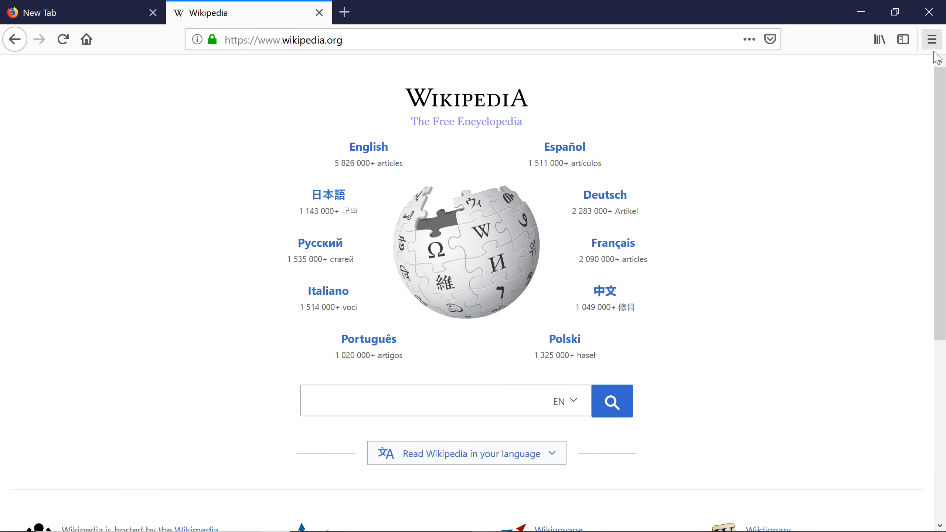
pyautogui.click(931, 39)
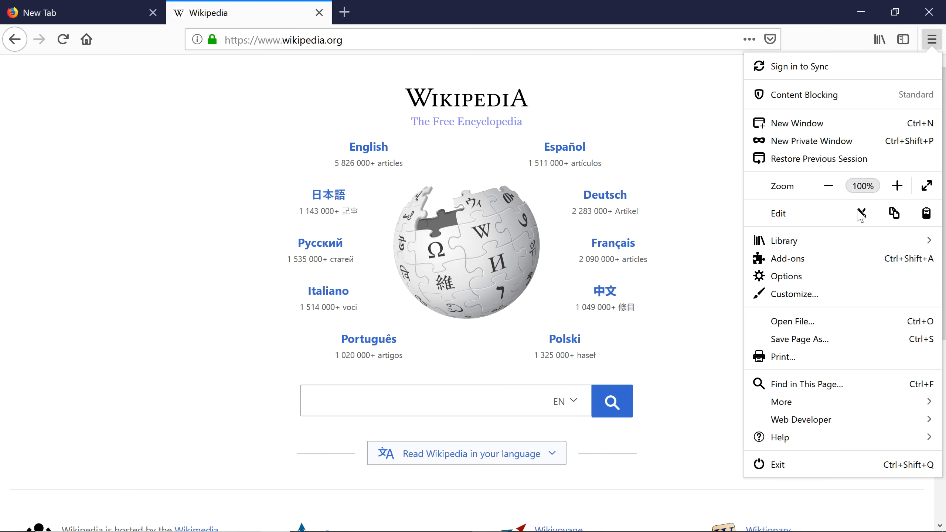
# - Restore the toolbar's default layout via Customize and finish, returning to Wikipedia
pyautogui.click(793, 294)
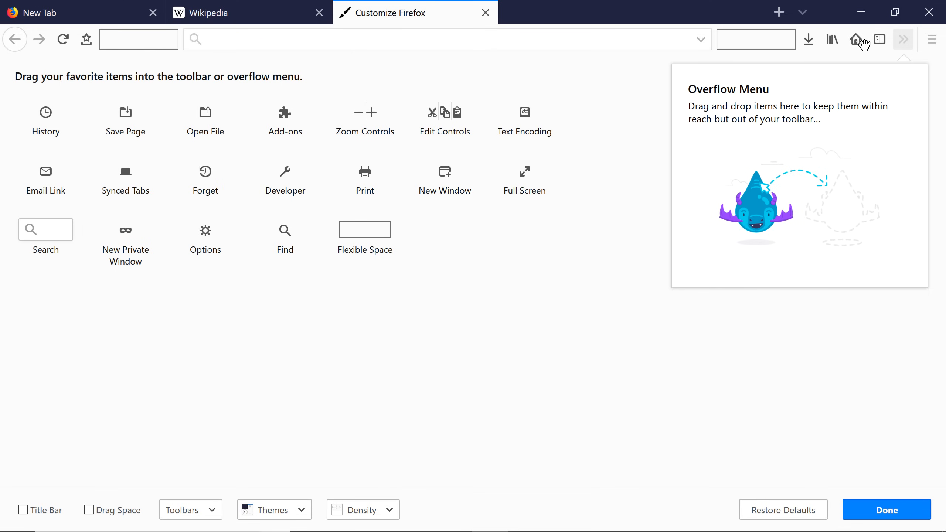
pyautogui.moveTo(782, 494)
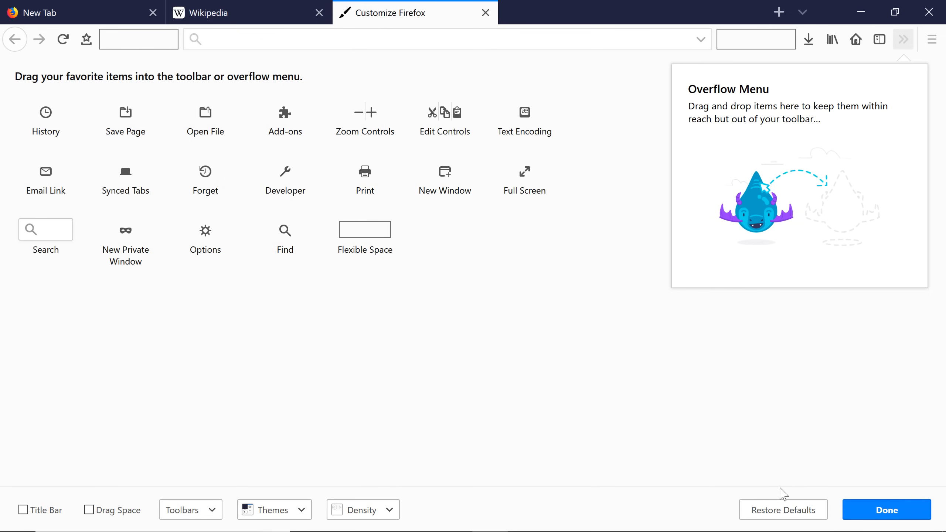
pyautogui.moveTo(784, 519)
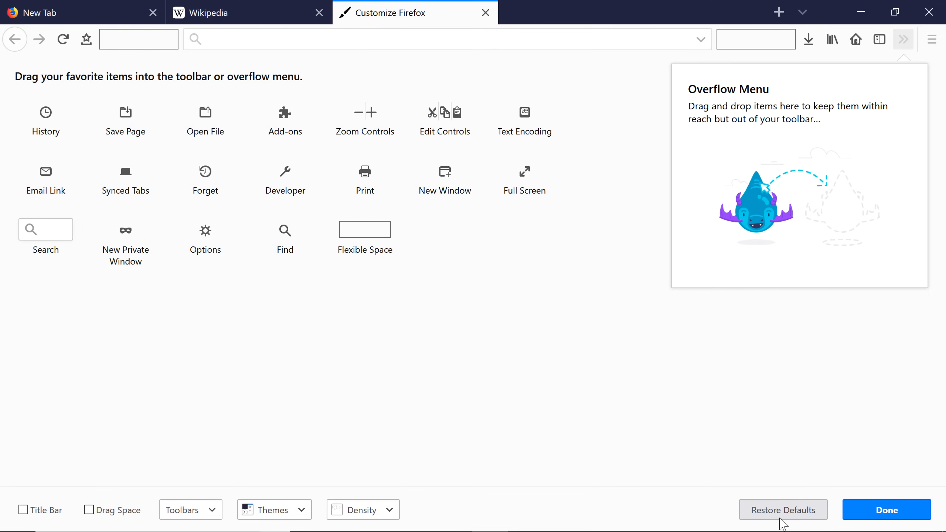
pyautogui.click(782, 510)
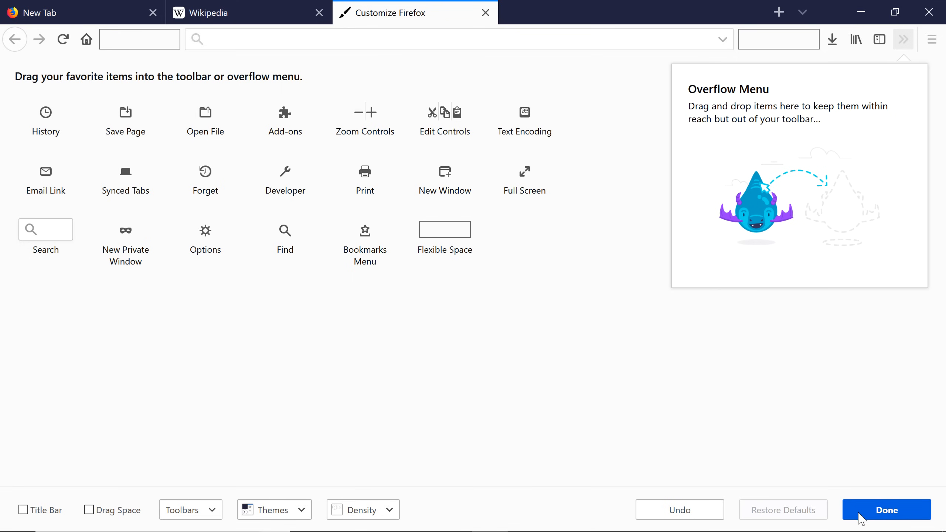
pyautogui.click(886, 510)
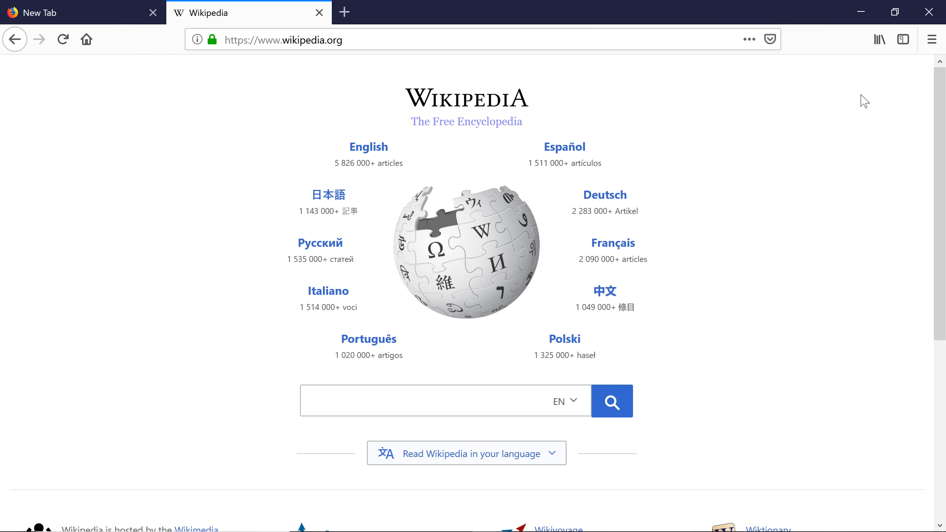
# - Open the Add-ons Manager from the main menu on its recommendations page
pyautogui.click(931, 40)
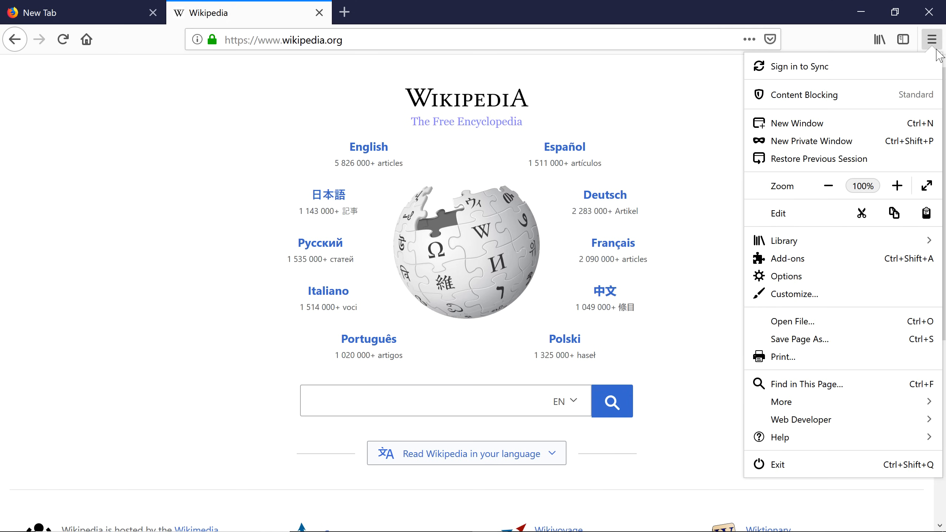
pyautogui.moveTo(871, 260)
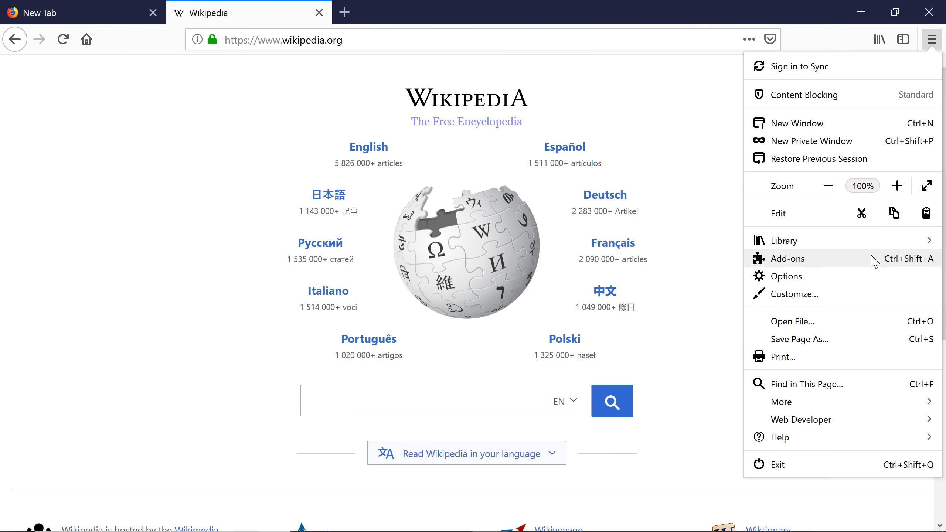
pyautogui.click(786, 257)
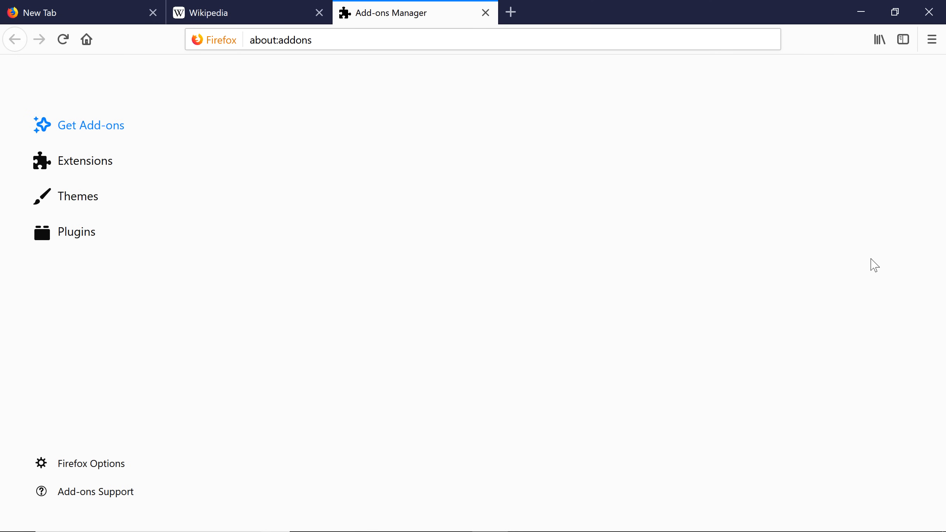
pyautogui.click(89, 125)
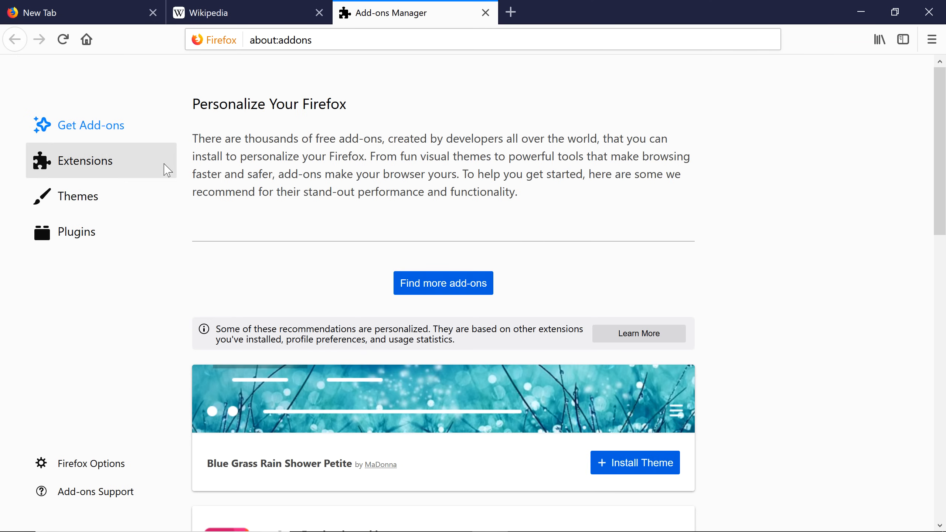
pyautogui.moveTo(168, 199)
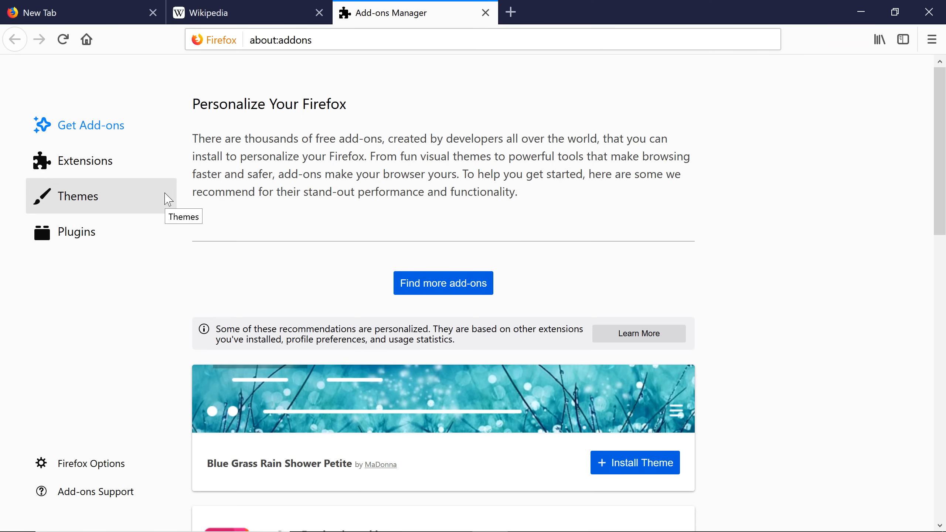
pyautogui.moveTo(162, 168)
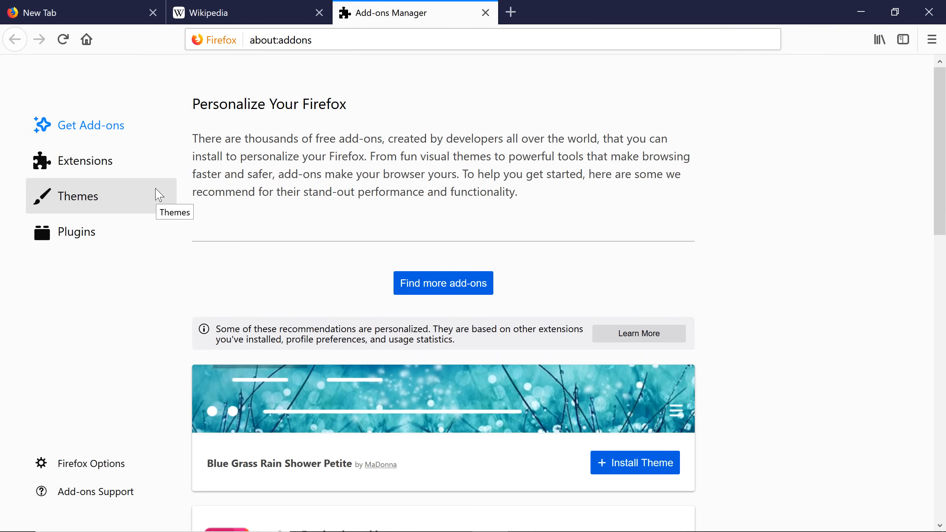
# - Enable the Dark theme from the Add-ons Manager's Themes list
pyautogui.click(79, 196)
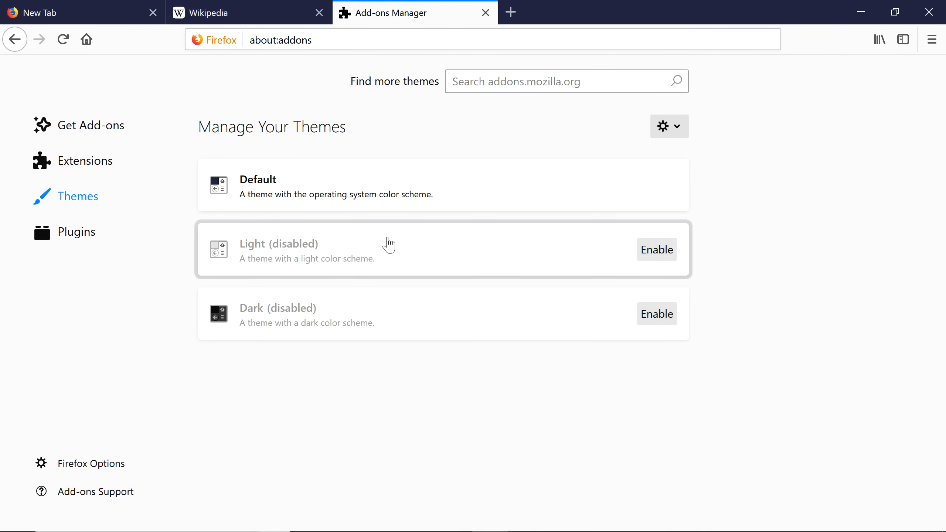
pyautogui.moveTo(404, 244)
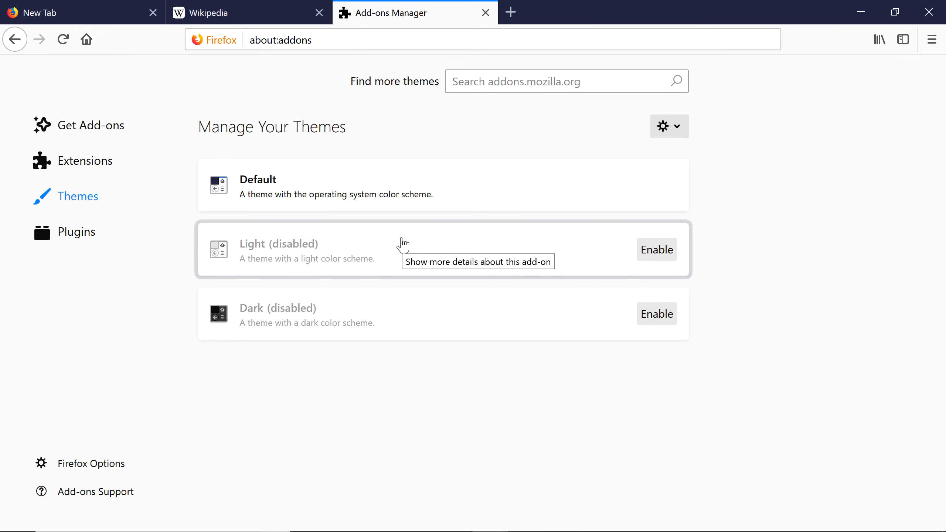
pyautogui.moveTo(443, 312)
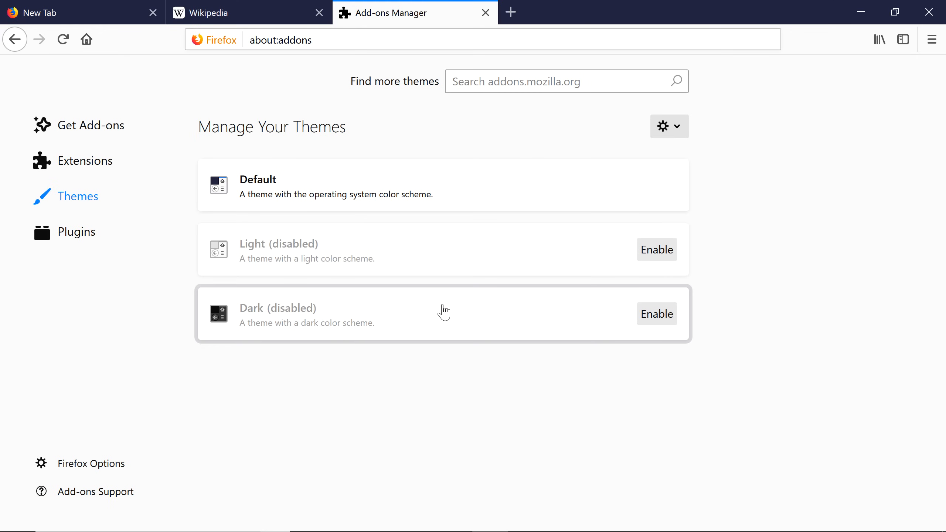
pyautogui.moveTo(622, 316)
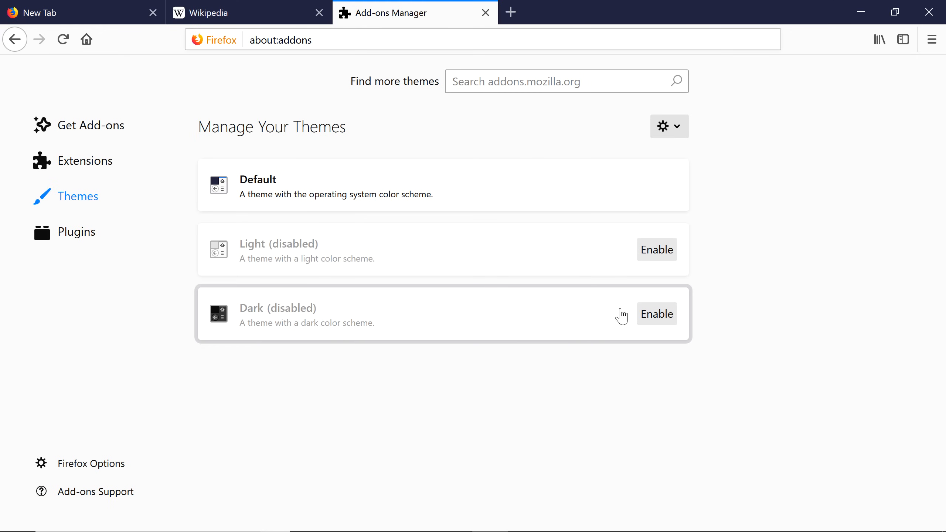
pyautogui.click(656, 313)
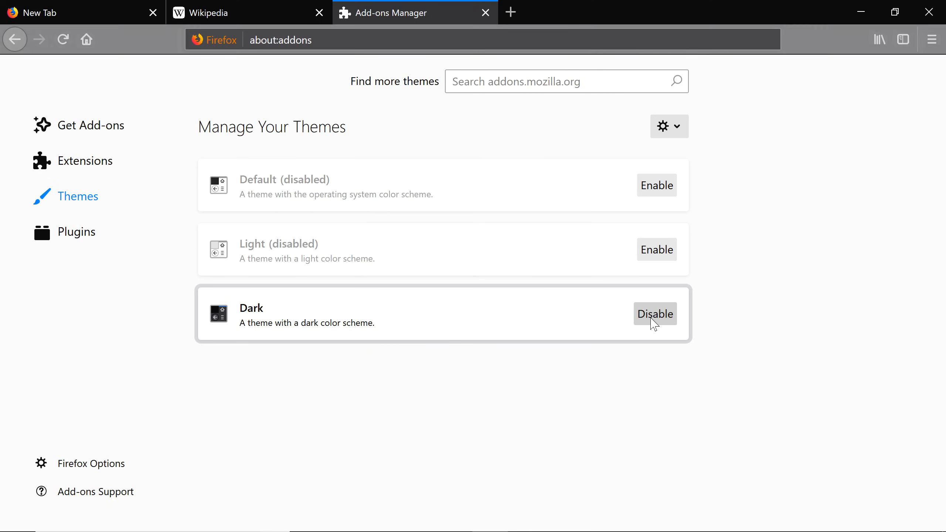
pyautogui.click(566, 82)
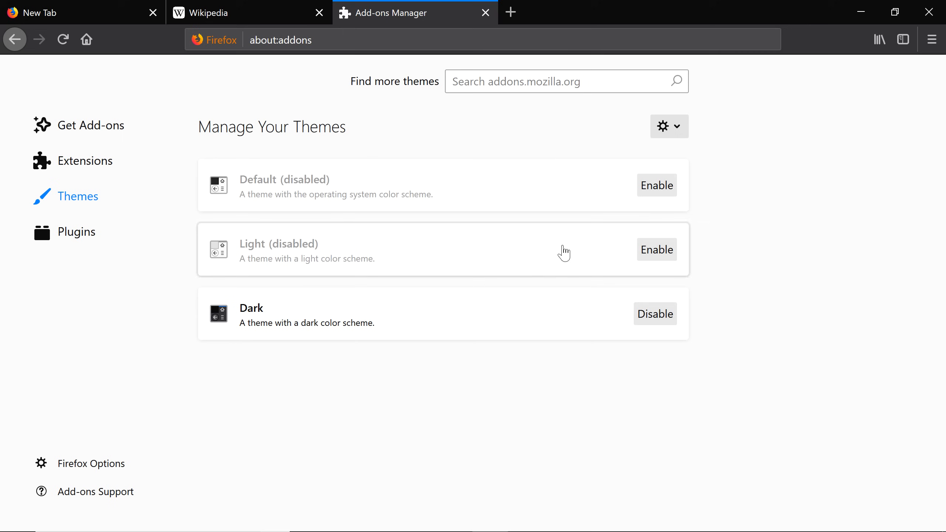
pyautogui.moveTo(142, 126)
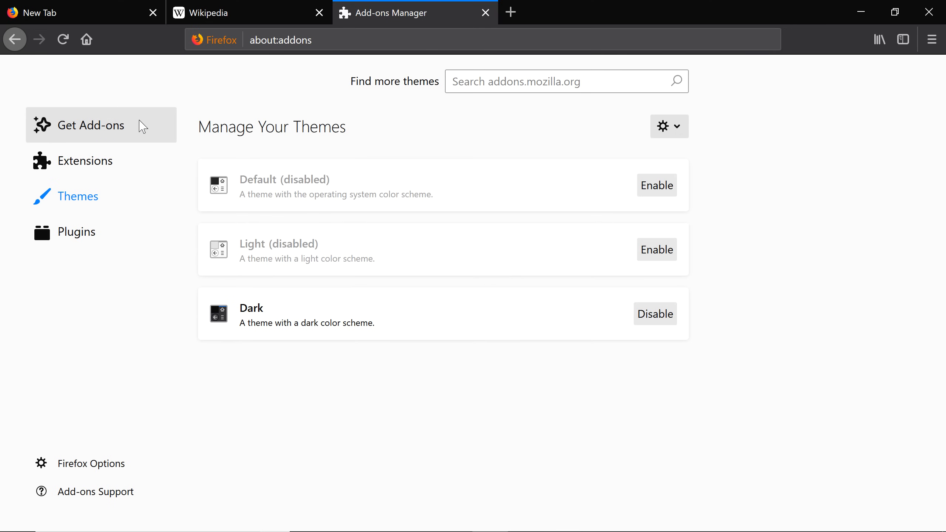
# - Open the Firefox Add-ons website via Find more add-ons
pyautogui.click(94, 125)
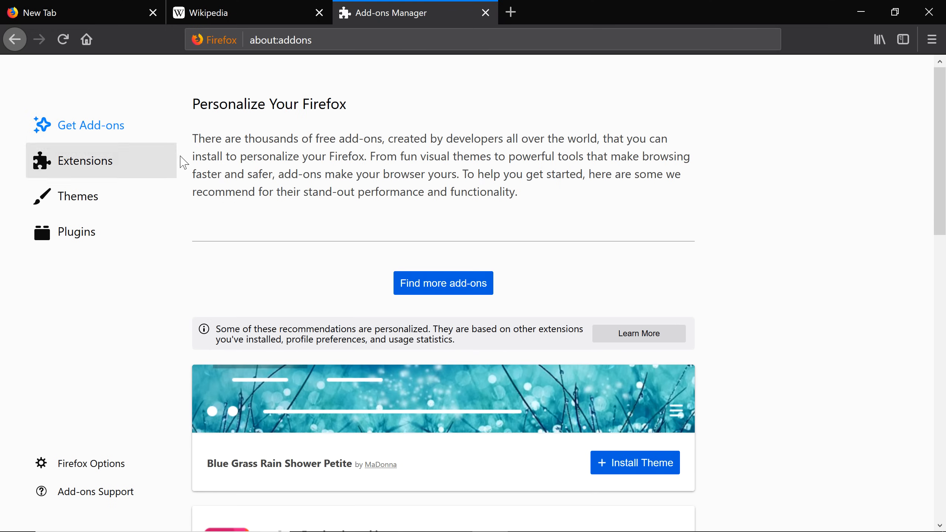
pyautogui.moveTo(442, 283)
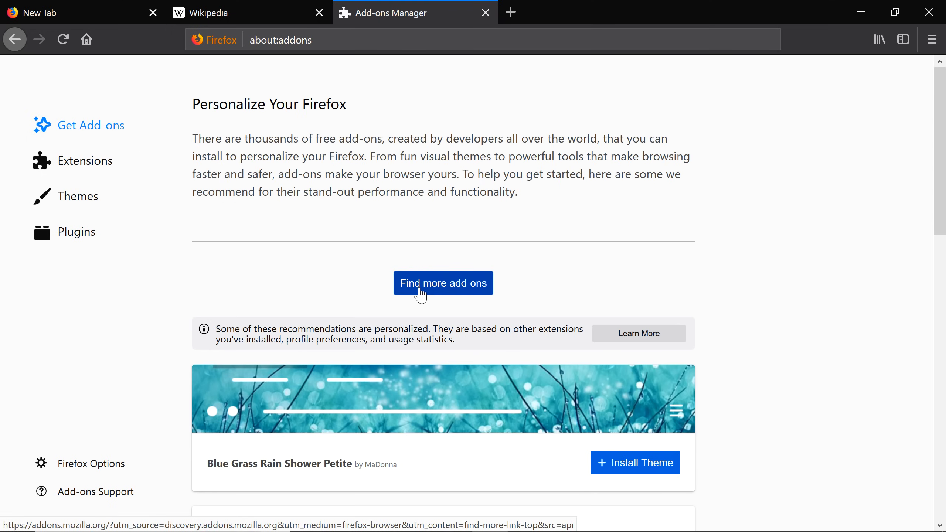
pyautogui.click(443, 283)
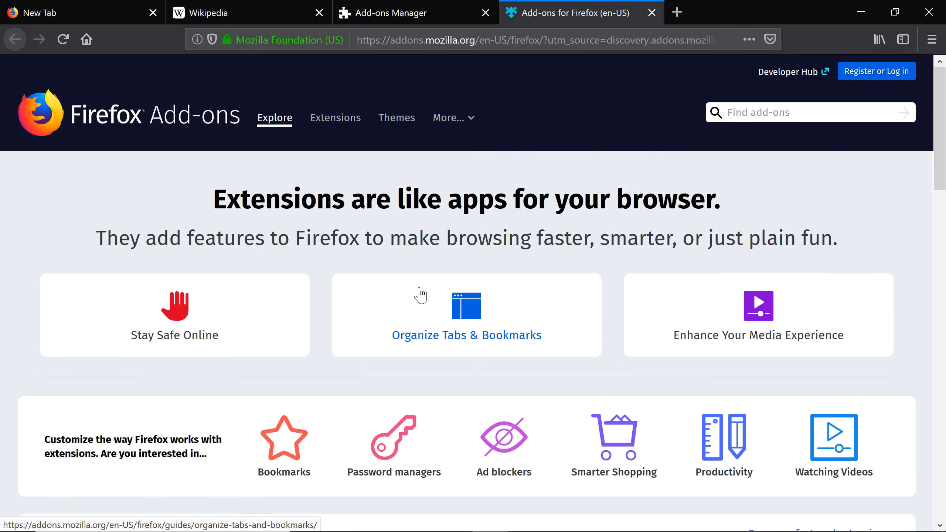
pyautogui.moveTo(503, 437)
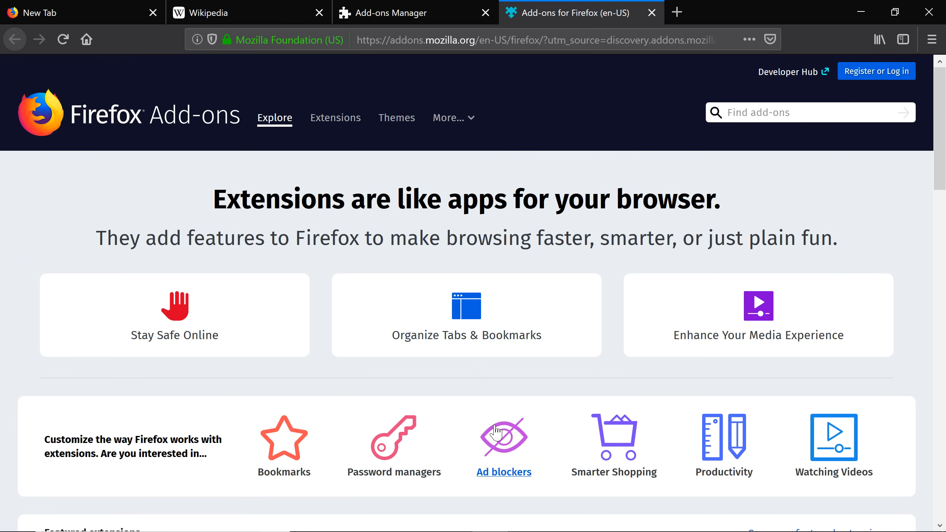
# - Browse ad blockers and add Ghostery – Privacy Ad Blocker to Firefox, reaching its permission prompt
pyautogui.click(504, 472)
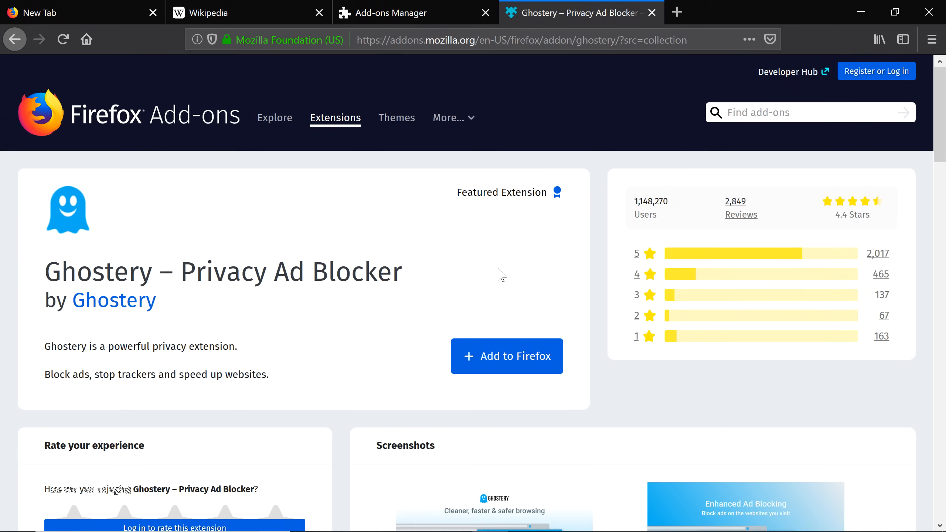
pyautogui.moveTo(557, 355)
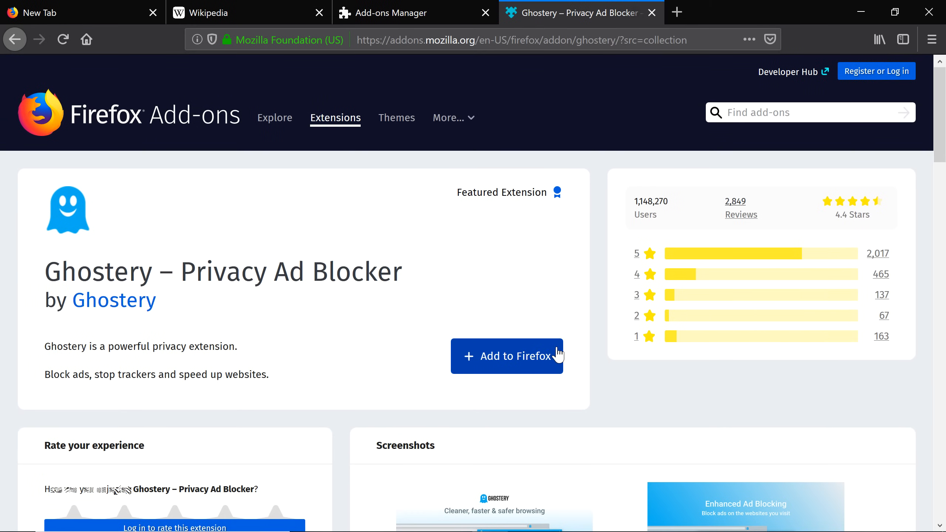
pyautogui.click(507, 356)
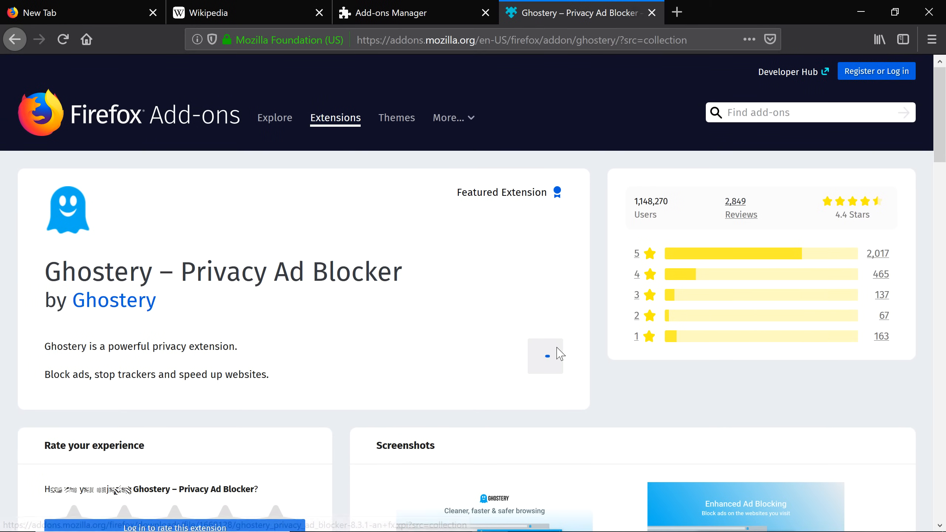
pyautogui.click(545, 356)
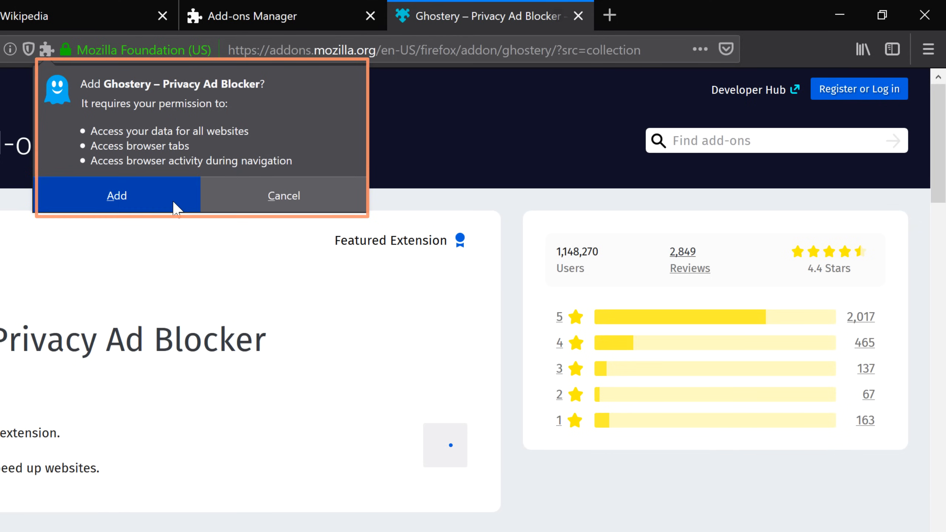
# - Grant Ghostery's permissions to install it, then return to the Add-ons Manager tab
pyautogui.click(117, 195)
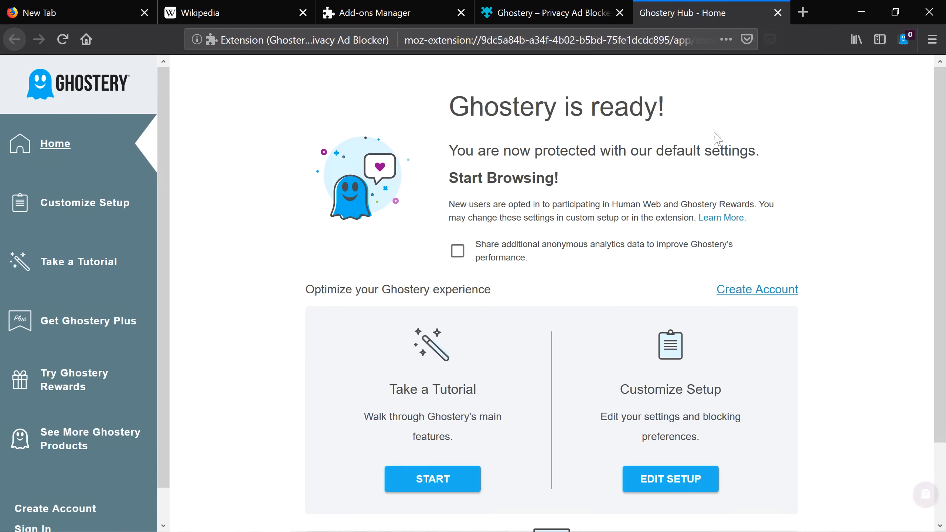
pyautogui.moveTo(478, 82)
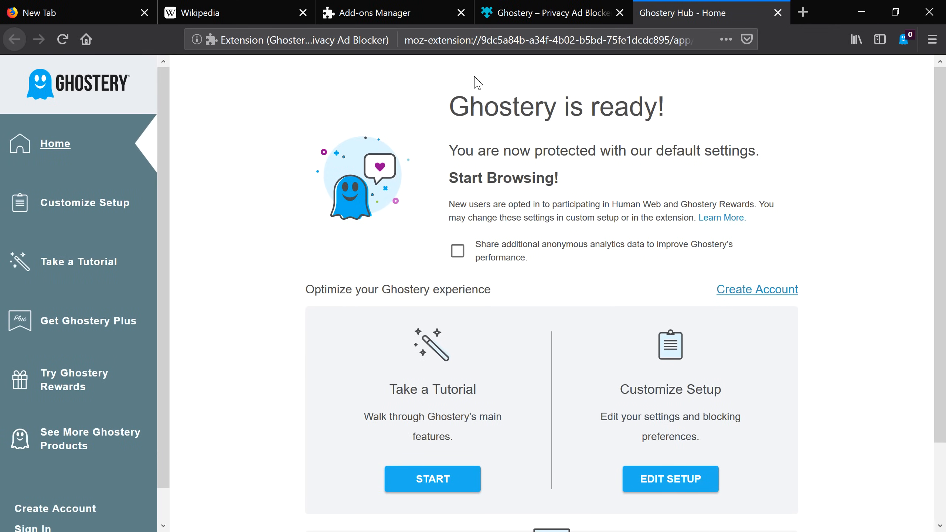
pyautogui.click(368, 13)
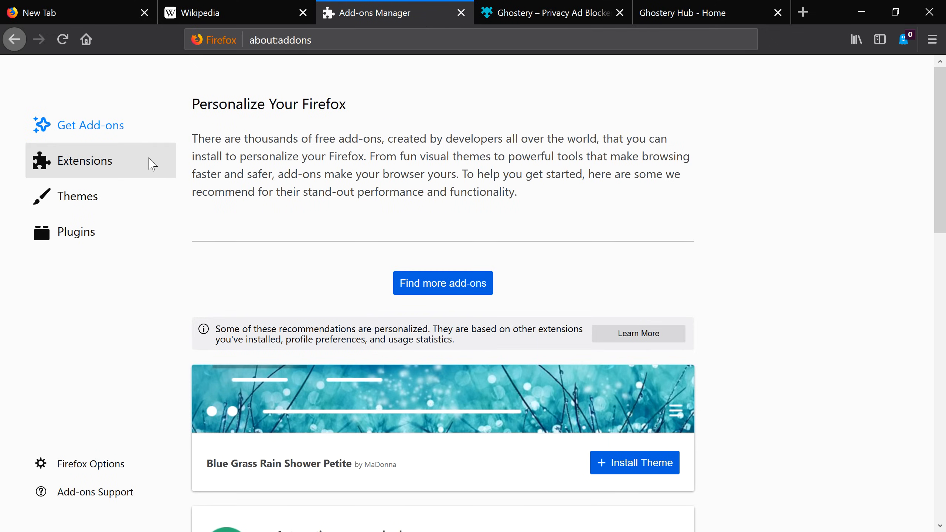
# - Disable and then remove Ghostery from the Extensions list
pyautogui.click(85, 160)
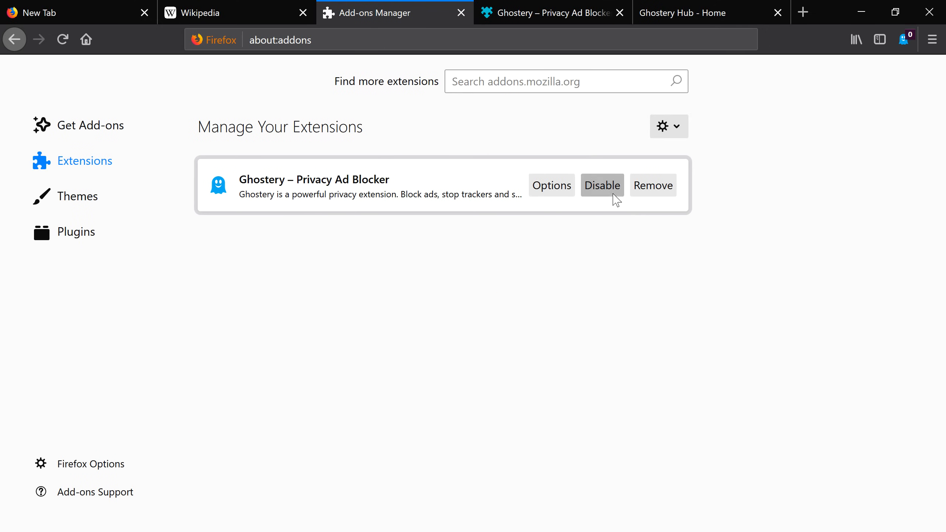
pyautogui.click(601, 186)
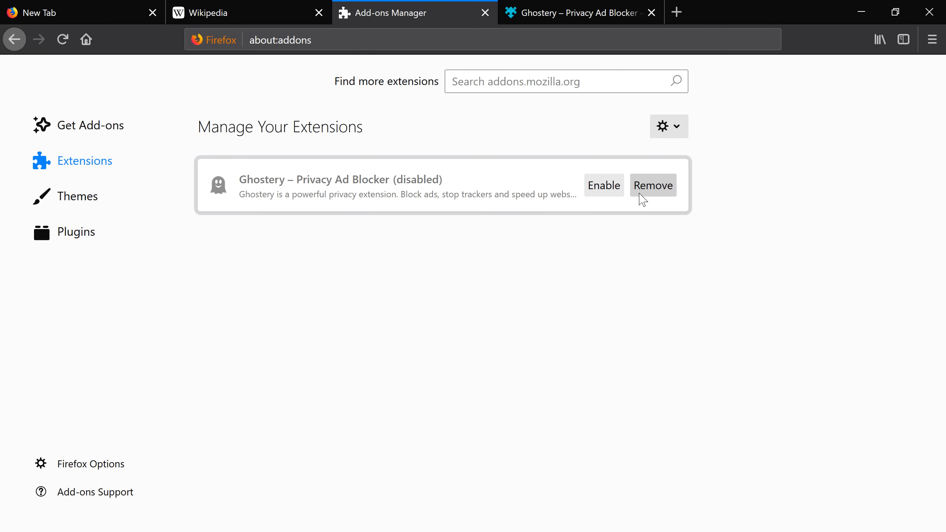
pyautogui.click(653, 186)
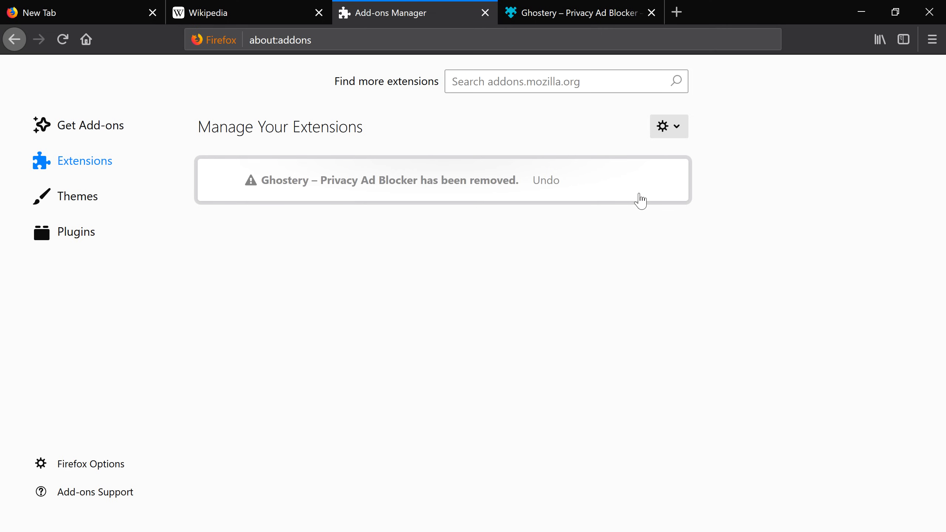